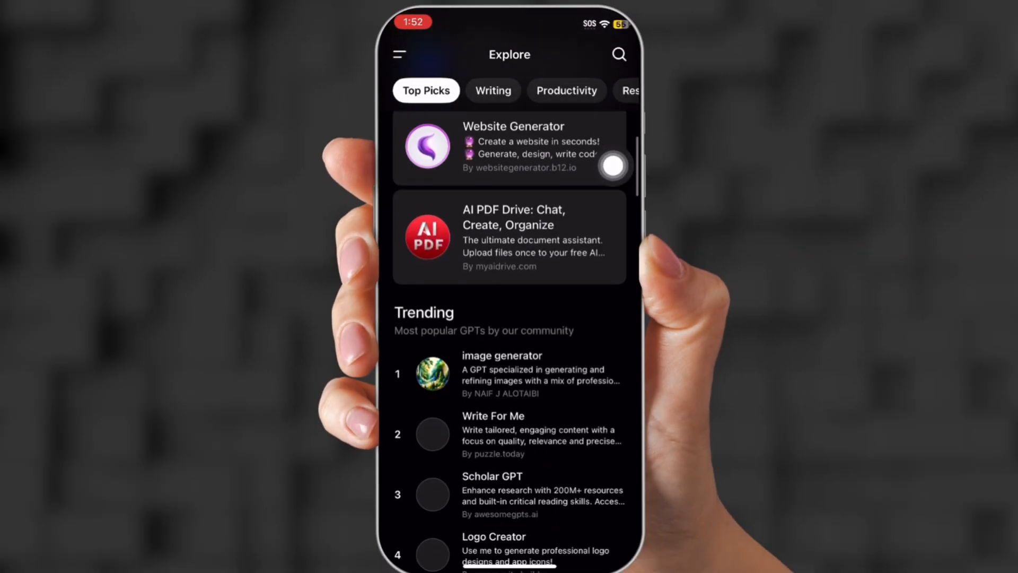
Step: Search public GPTs for 'Consistent' and open the Consistent Image Storyteller details
scroll("down", 3)
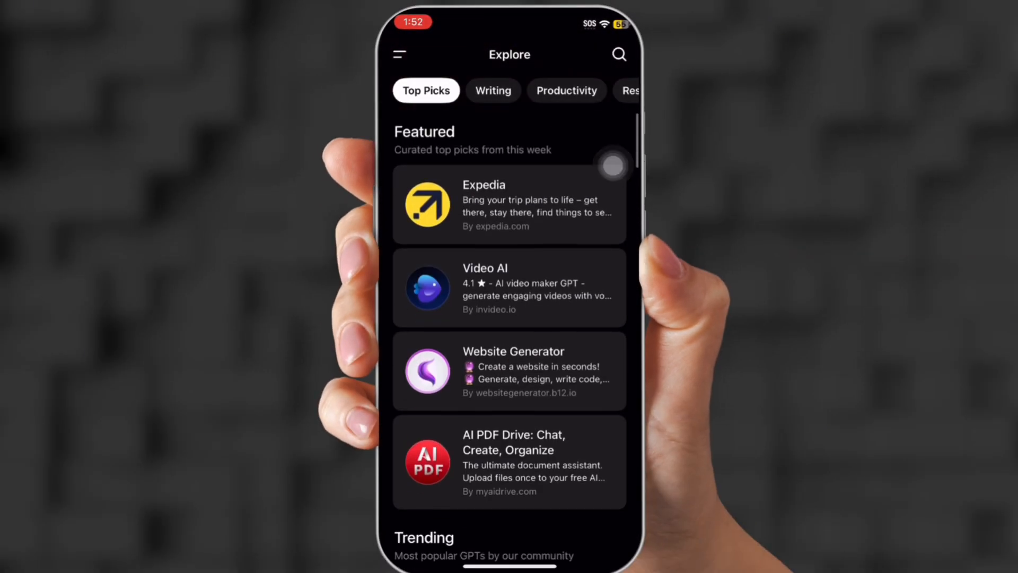
left_click(617, 54)
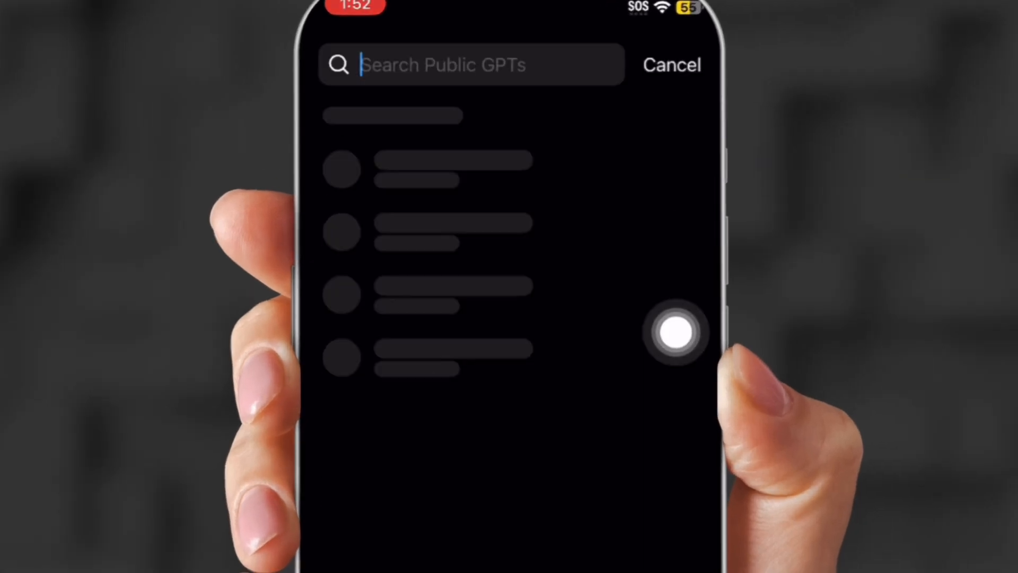
type("Consistent")
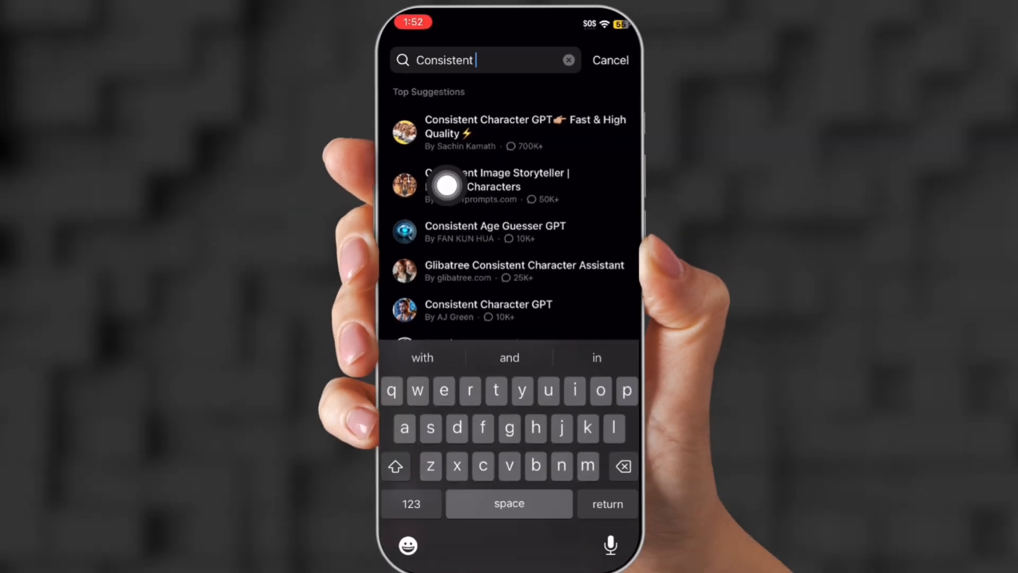
left_click(493, 185)
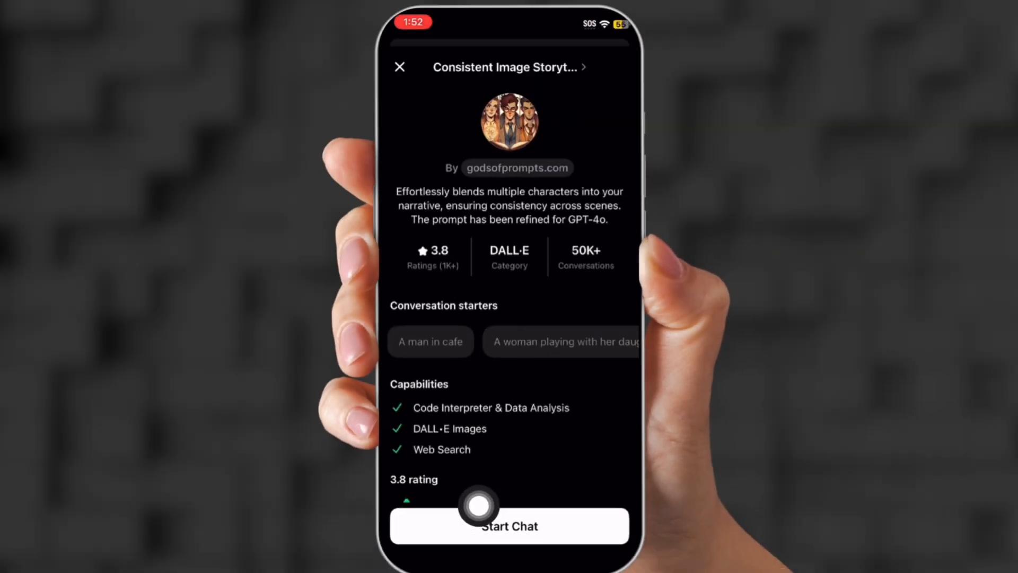
Step: Start a Consistent Image Storyteller chat and view the Mei and Jake neon-city image full size
left_click(509, 526)
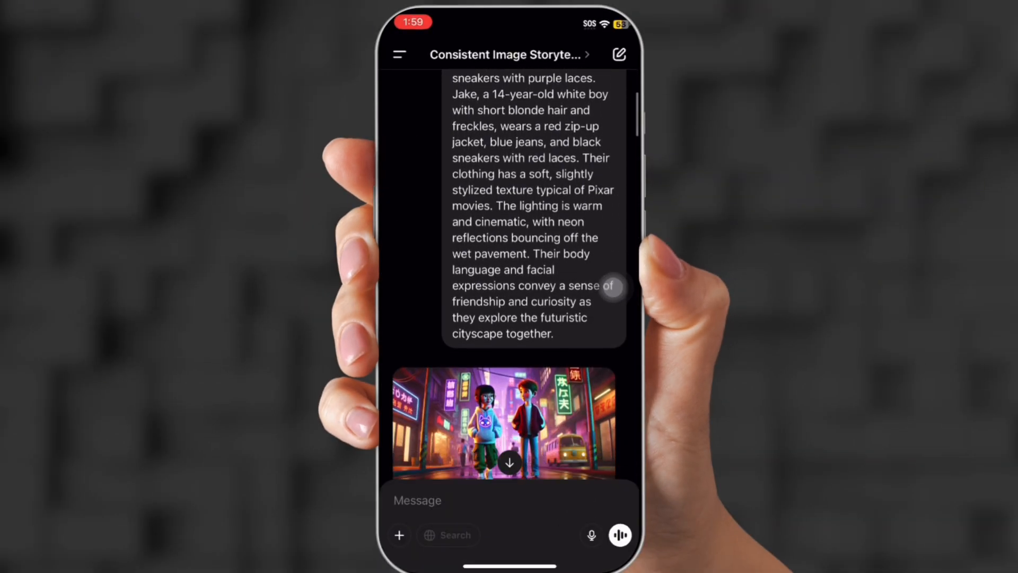
left_click(505, 422)
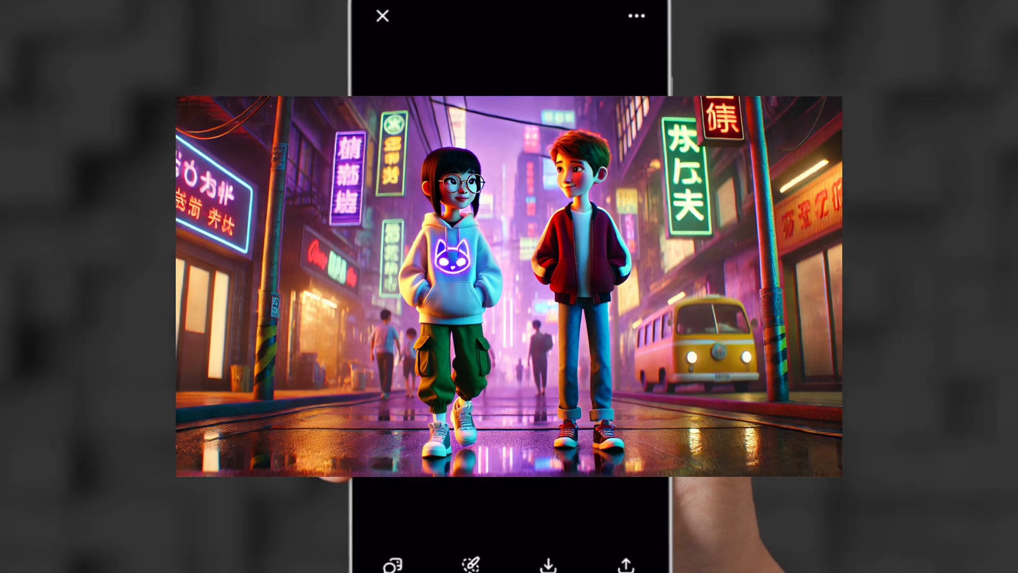
Step: Close the viewer, browse the street-food and running images, and open the chat list
left_click(381, 16)
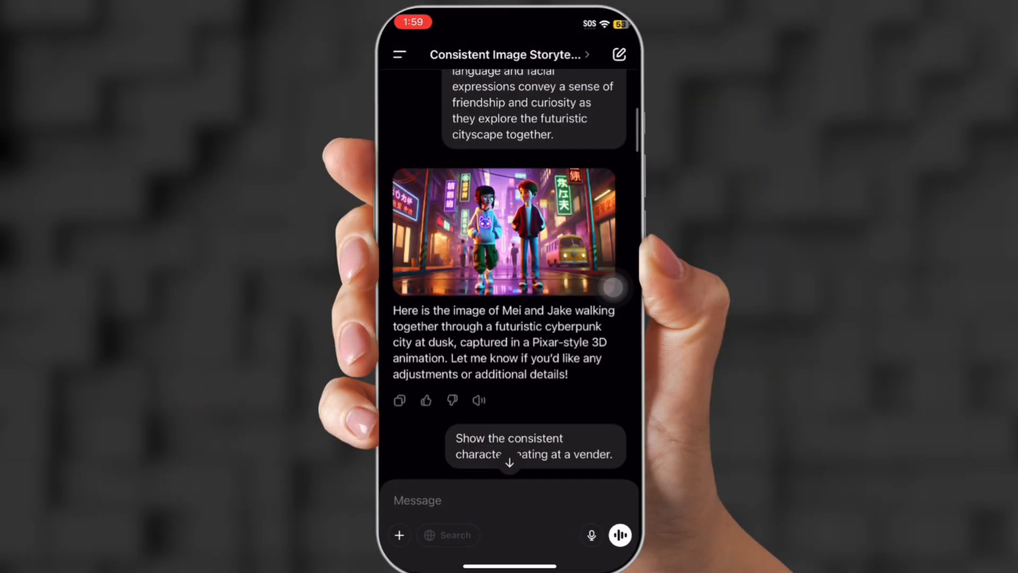
scroll("down", 3)
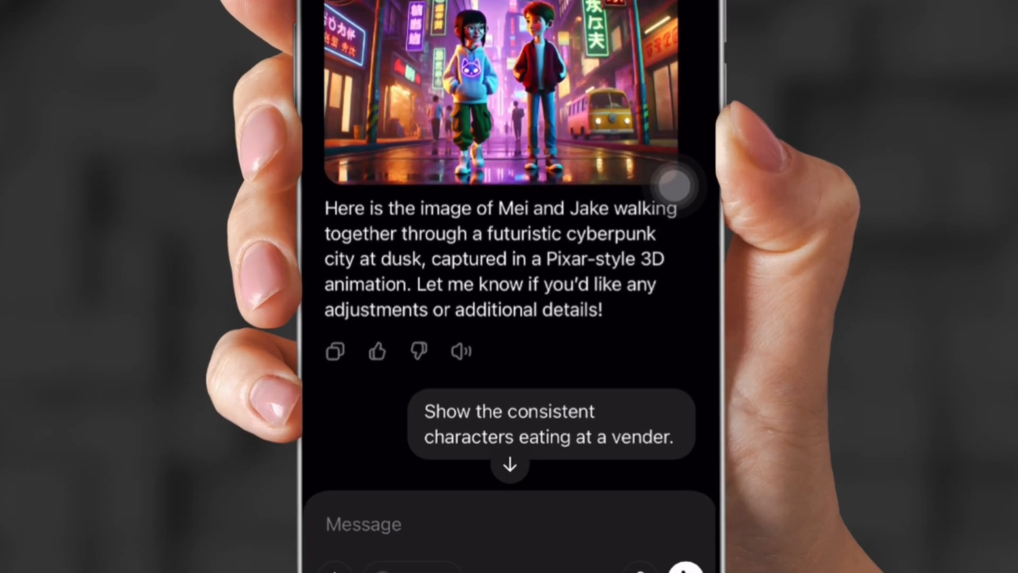
scroll("down", 3)
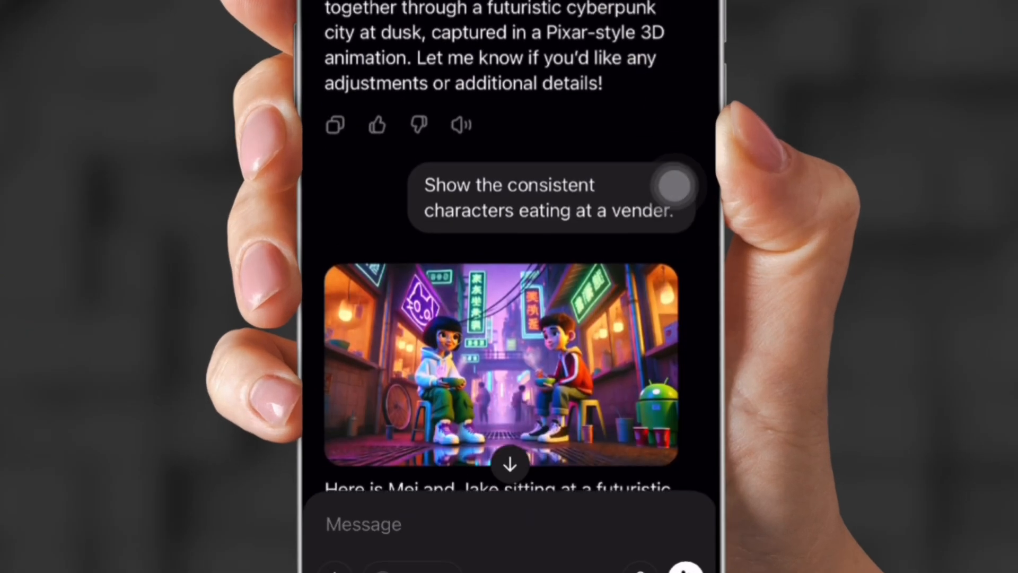
left_click(503, 364)
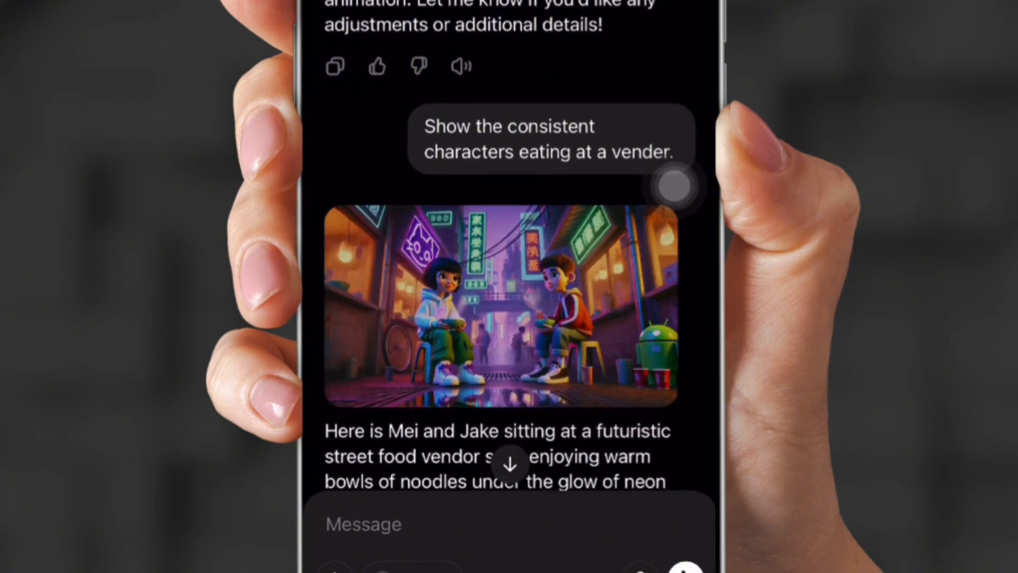
scroll("down", 3)
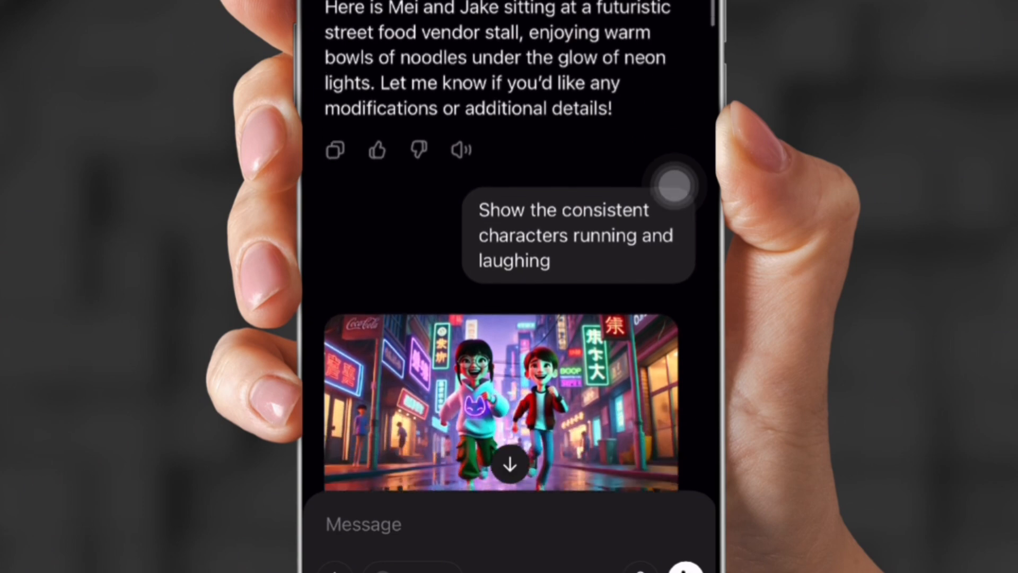
left_click(500, 399)
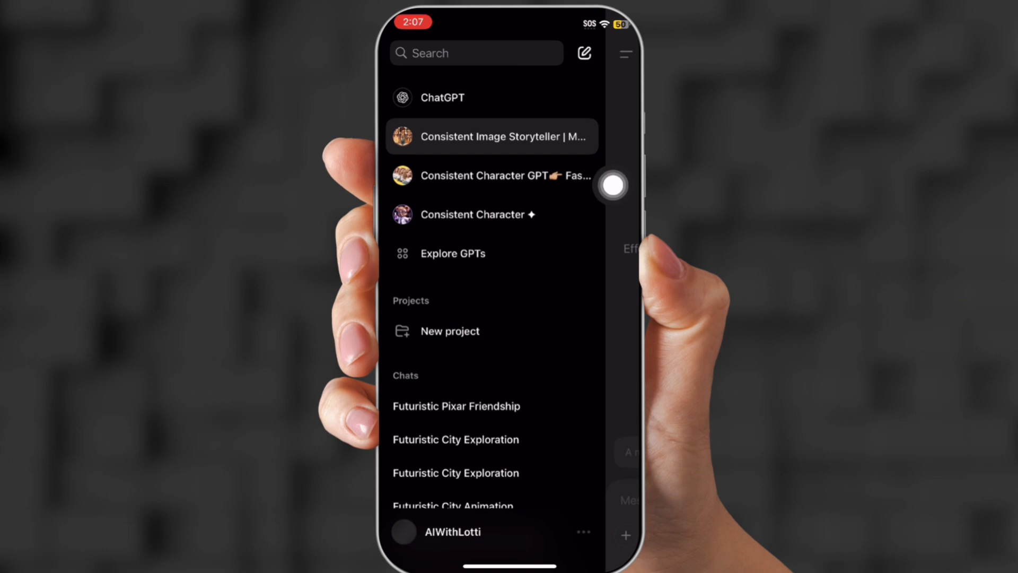
Step: Start a chat with the Consistent Character GPT from Explore GPTs
left_click(453, 254)
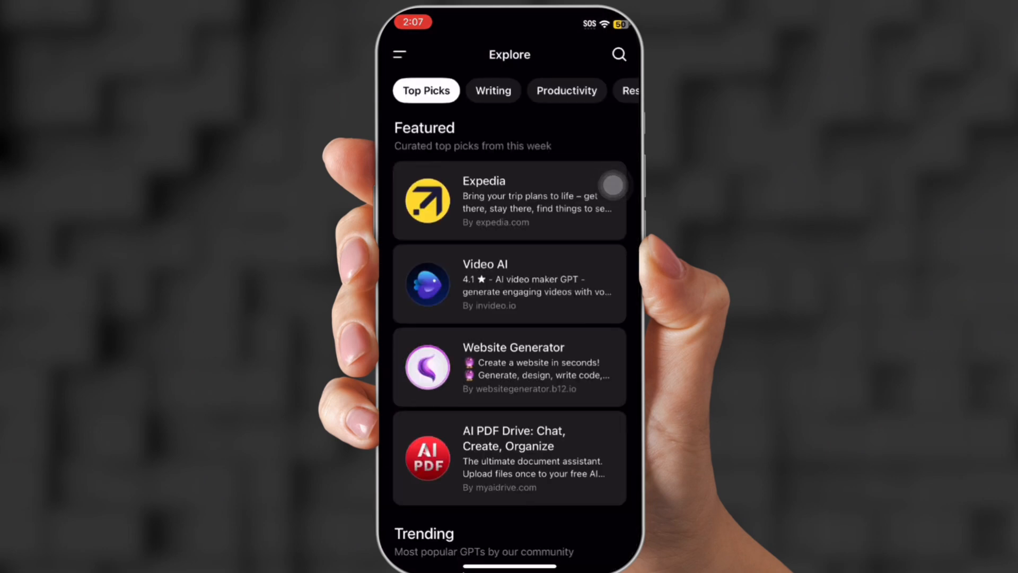
left_click(617, 54)
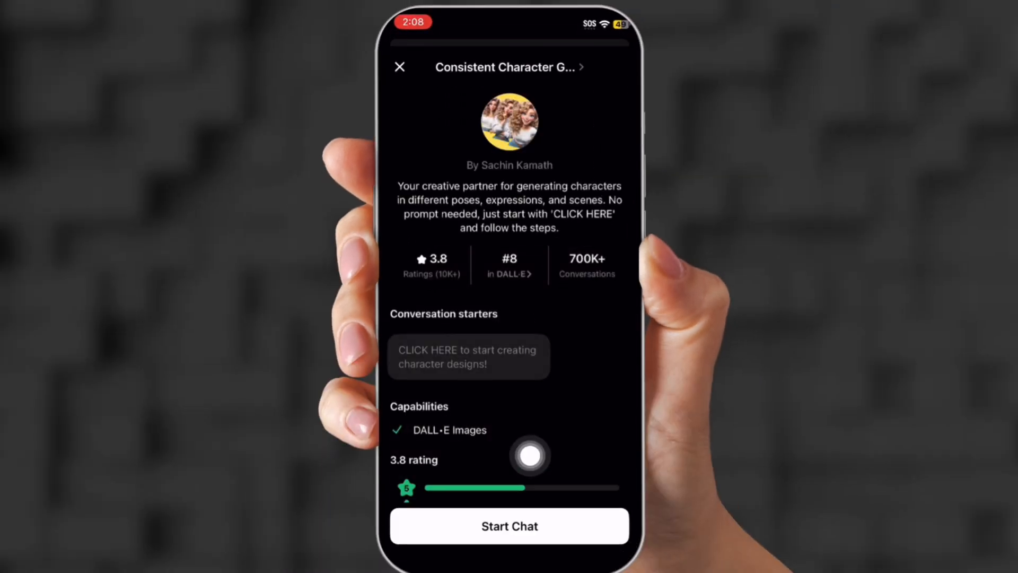
left_click(509, 525)
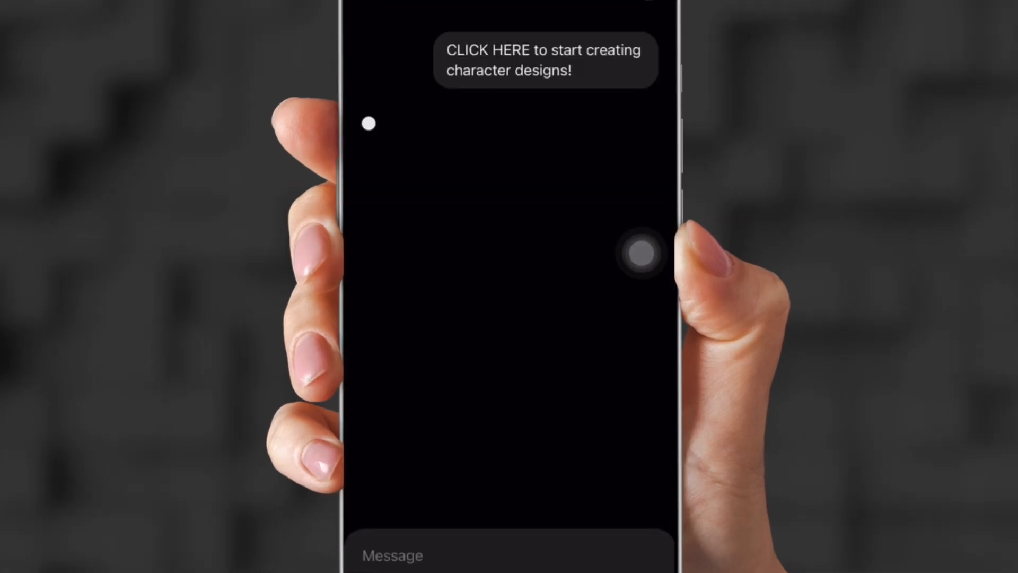
Step: Answer 'Female', prefer Response 1, and describe Yola as a smiling girl in a yellow princess dress
left_click(507, 555)
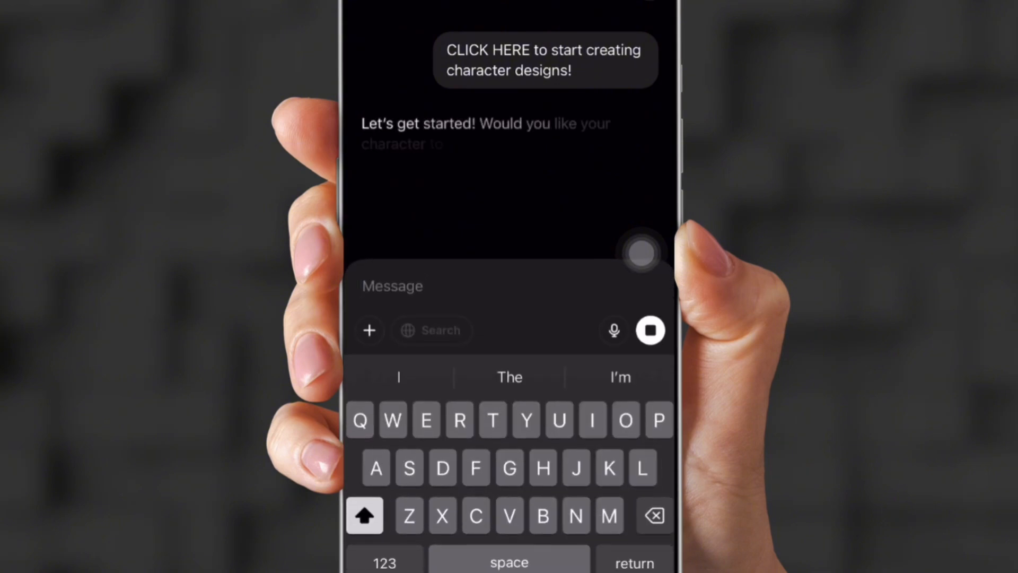
type("Fema")
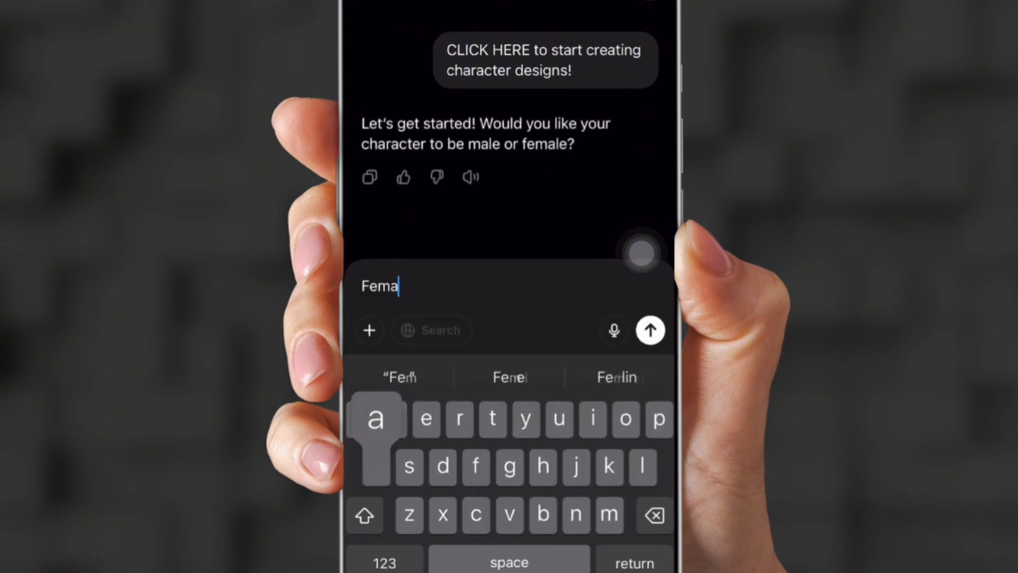
left_click(650, 329)
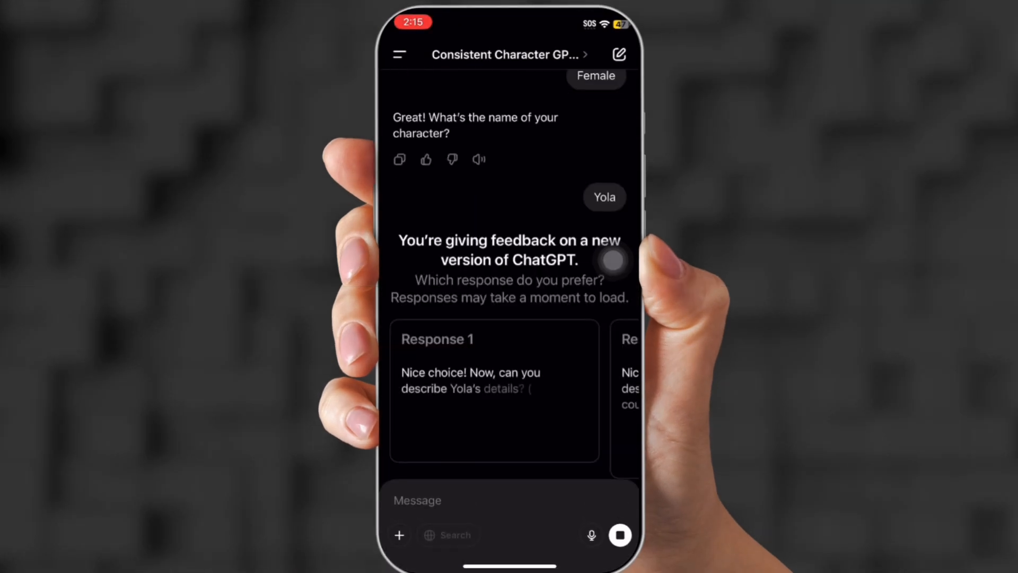
scroll("up", 3)
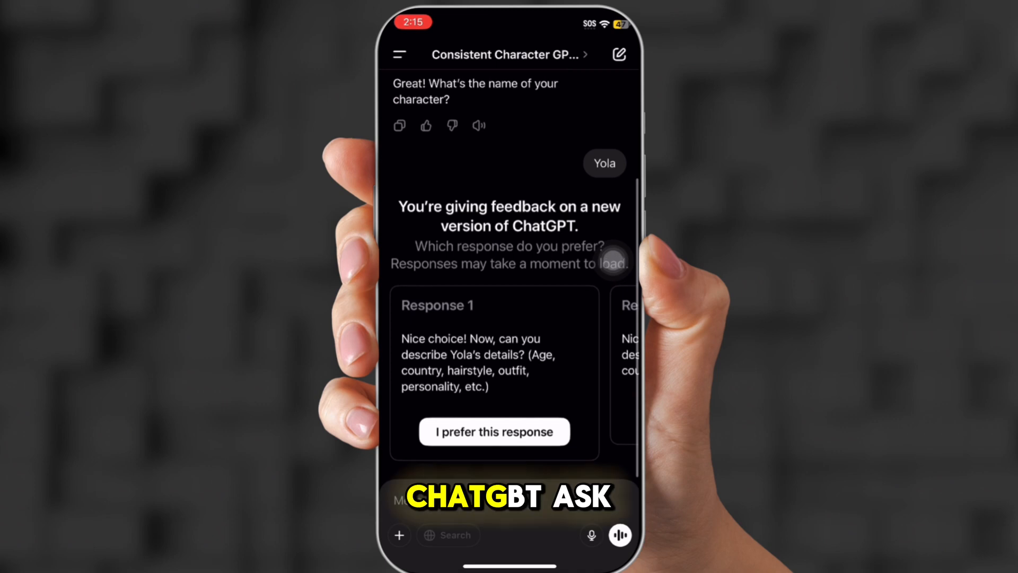
left_click(494, 431)
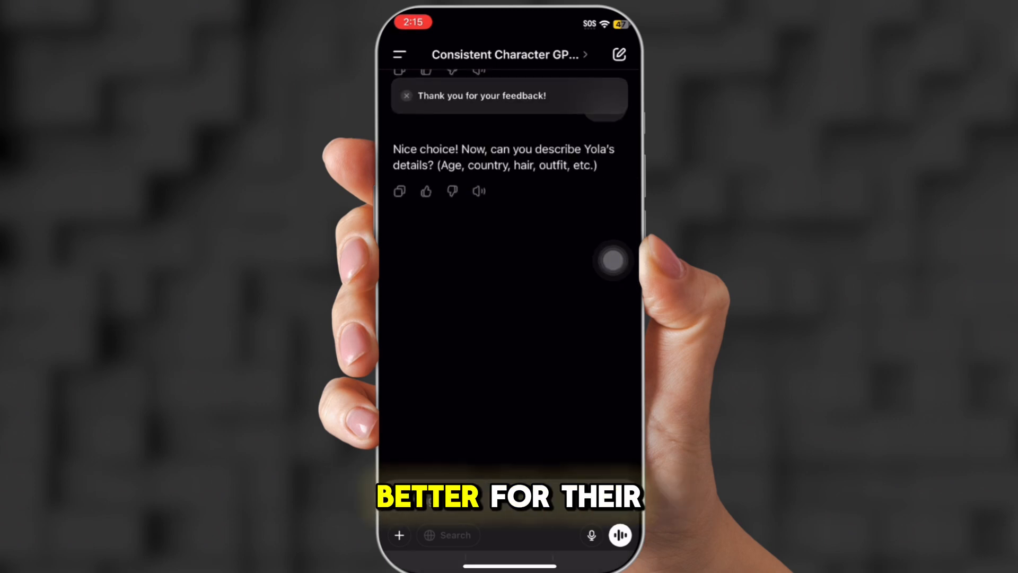
type("She's a little black girl with with a yellow princess dress jewel neckline, she has long curly black hair, 3D pixar style, 10 years of age, smiling")
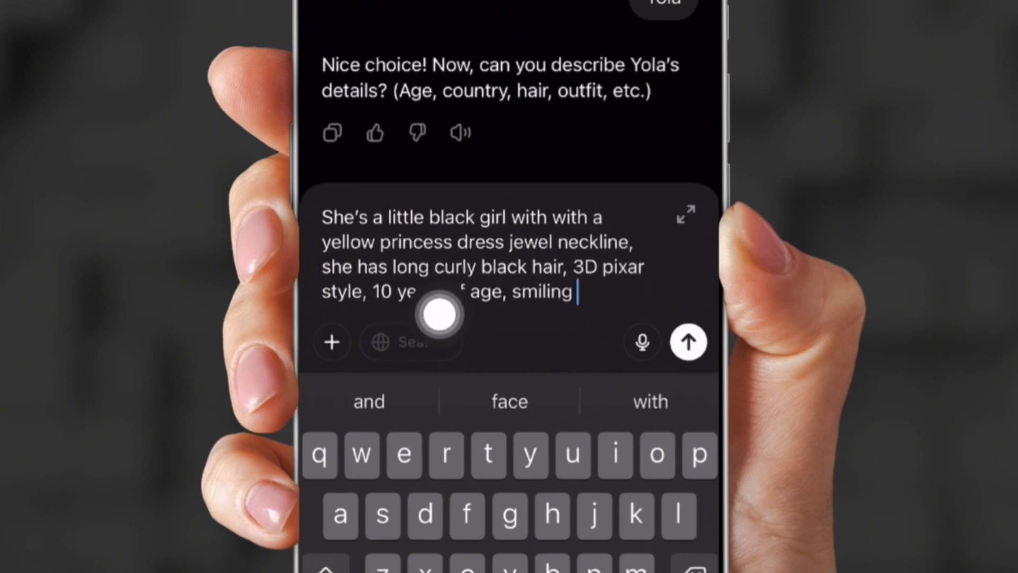
left_click(687, 341)
type("Show")
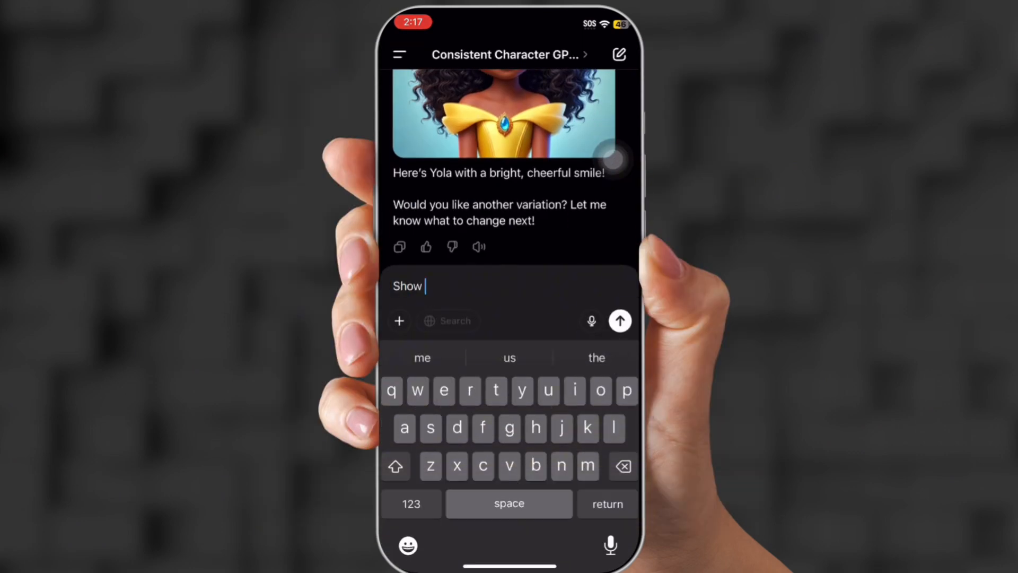
Step: Request more Yola images, including Yola walking in a forest
type("yola")
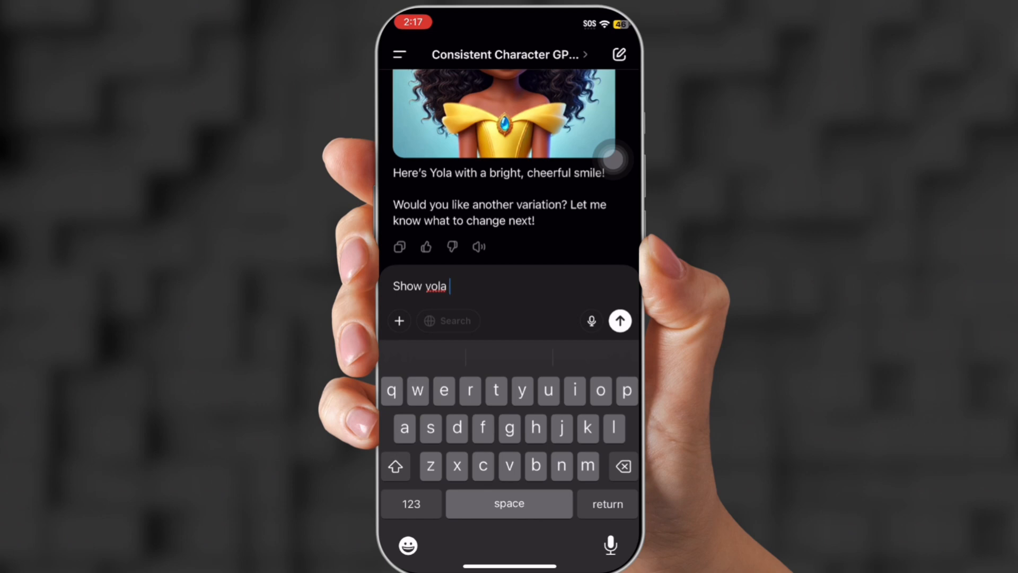
left_click(619, 321)
type("Show")
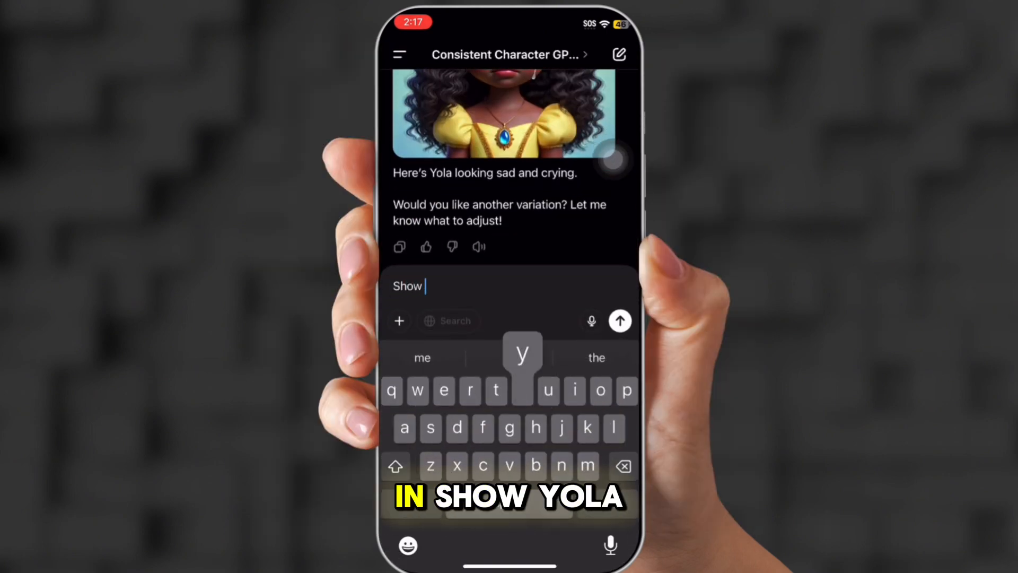
type("yola")
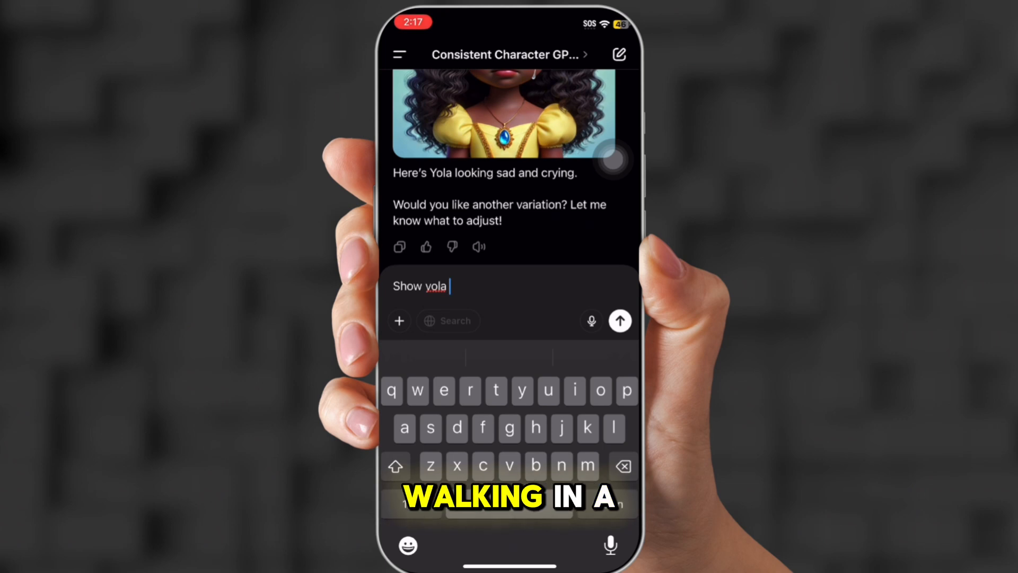
type("walking in a fo")
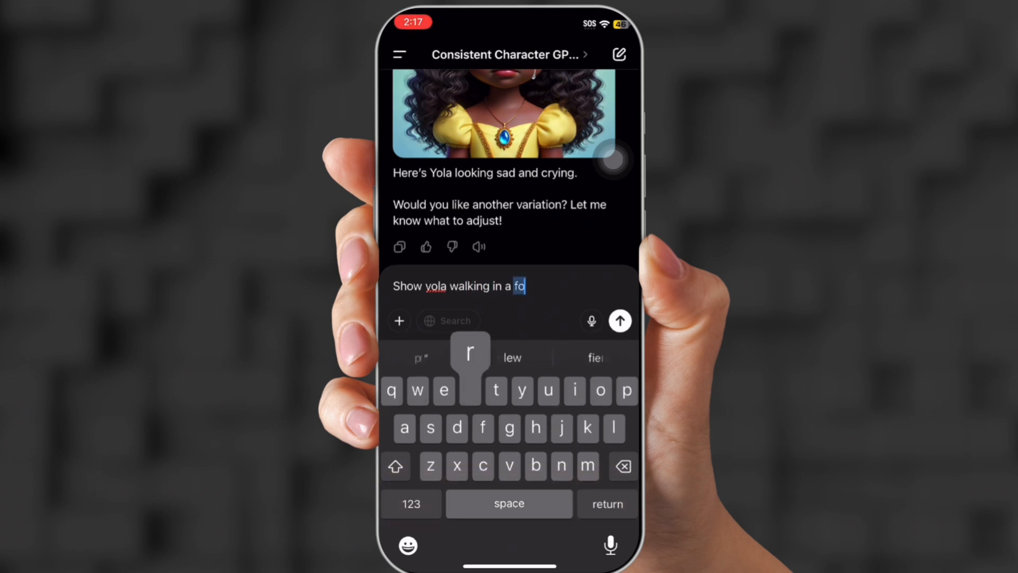
left_click(620, 320)
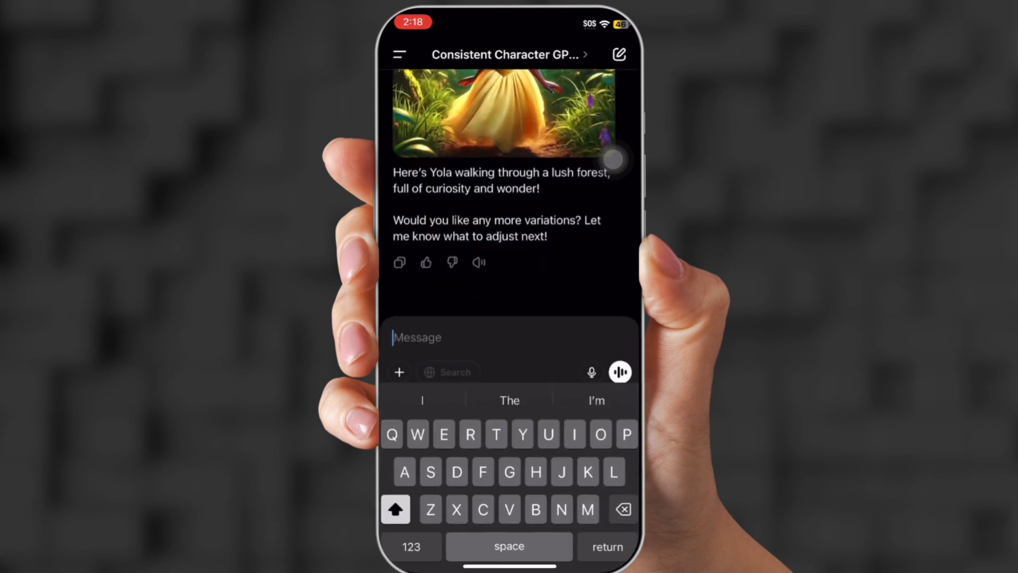
Step: Request Yola running and holding a puppy, then view the puppy image full-screen
type("Show her")
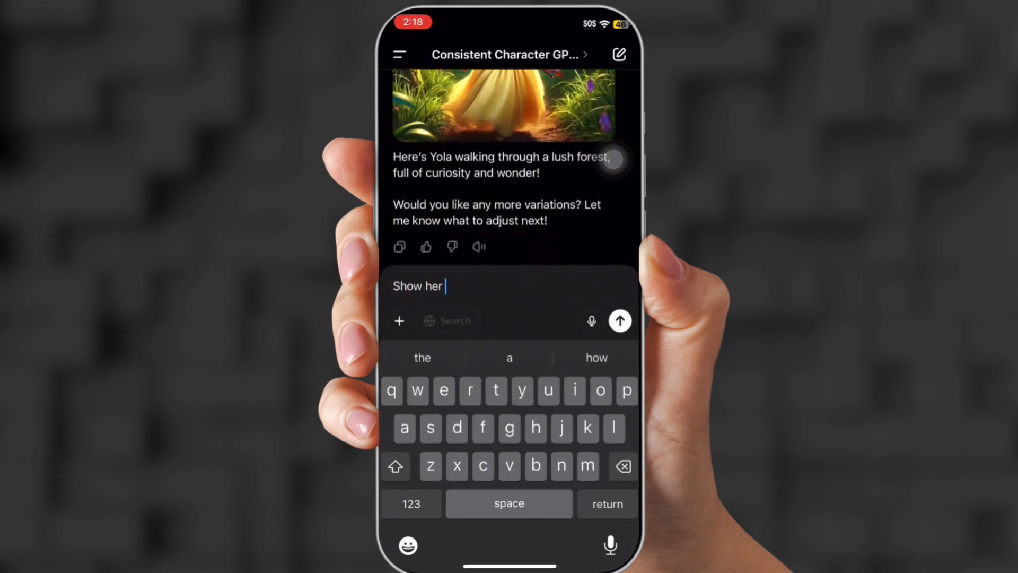
type("runn")
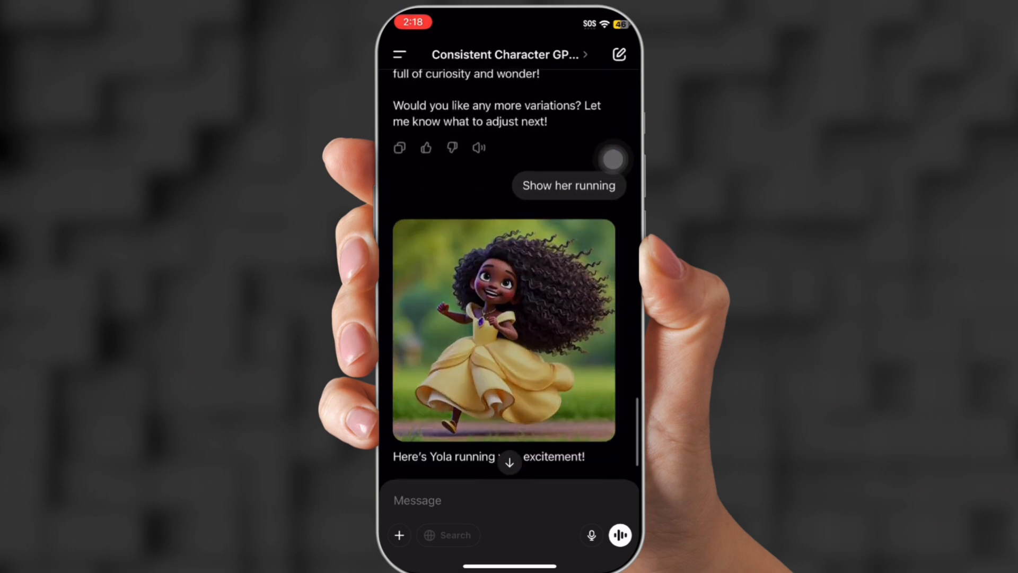
type("s")
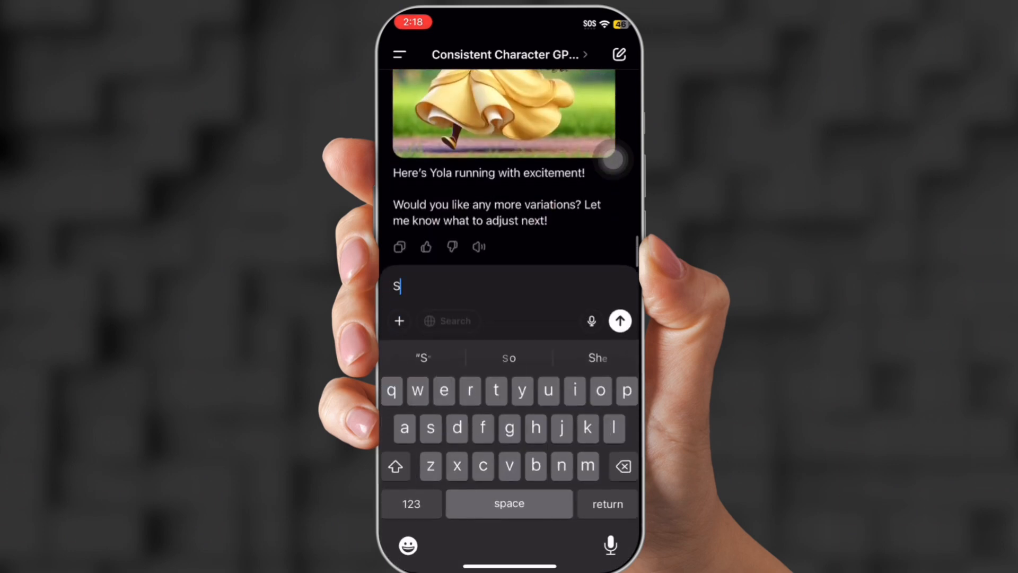
type("how yola with a p")
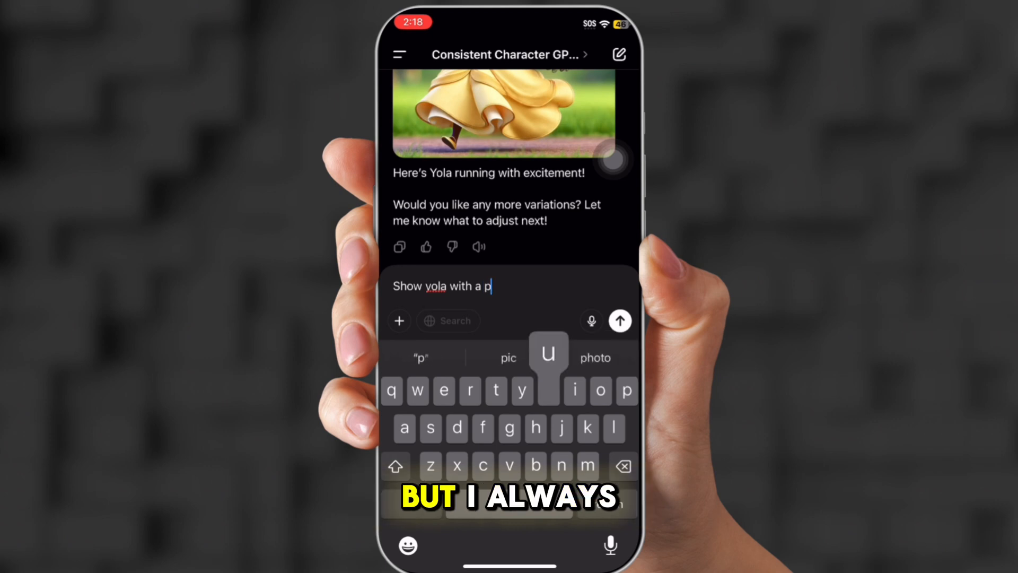
left_click(620, 320)
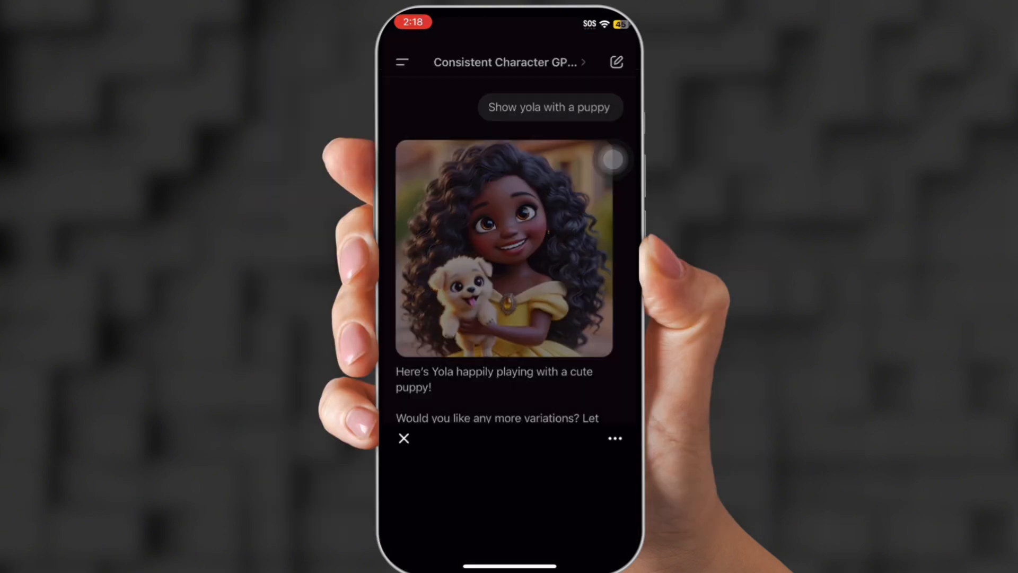
left_click(505, 250)
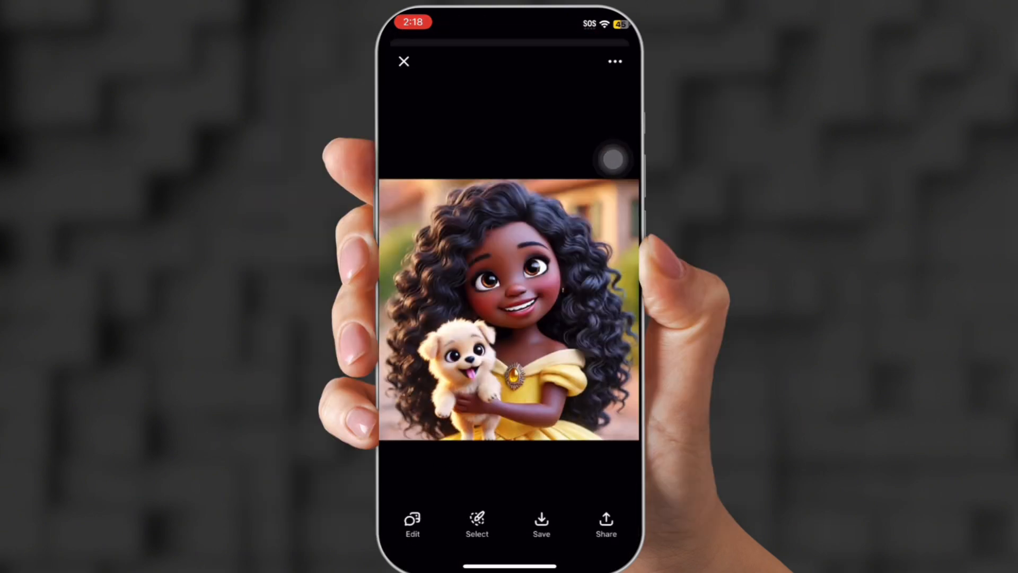
left_click(403, 61)
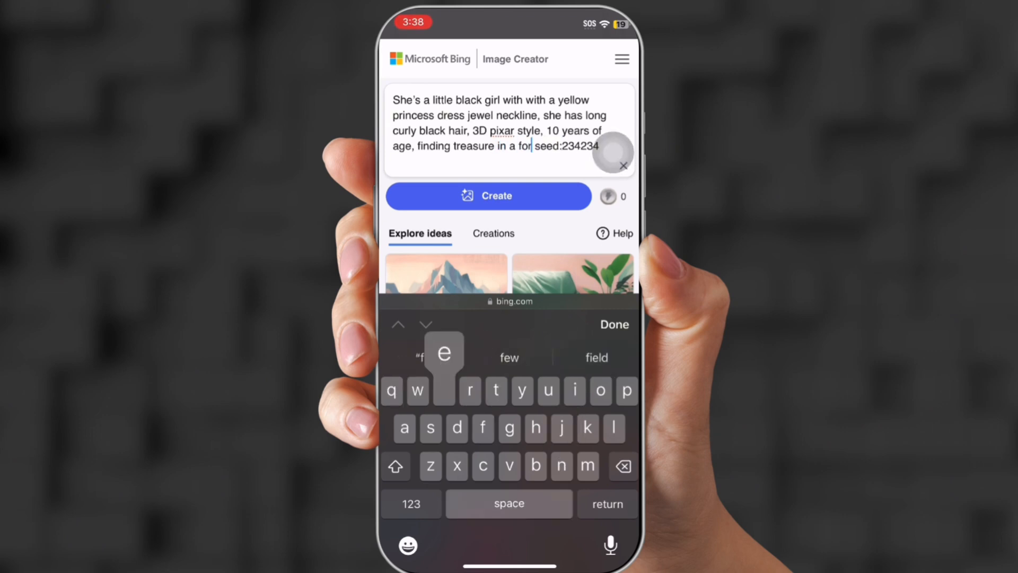
Step: Generate Bing images of the girl running through the woods and scroll to the results
left_click(488, 196)
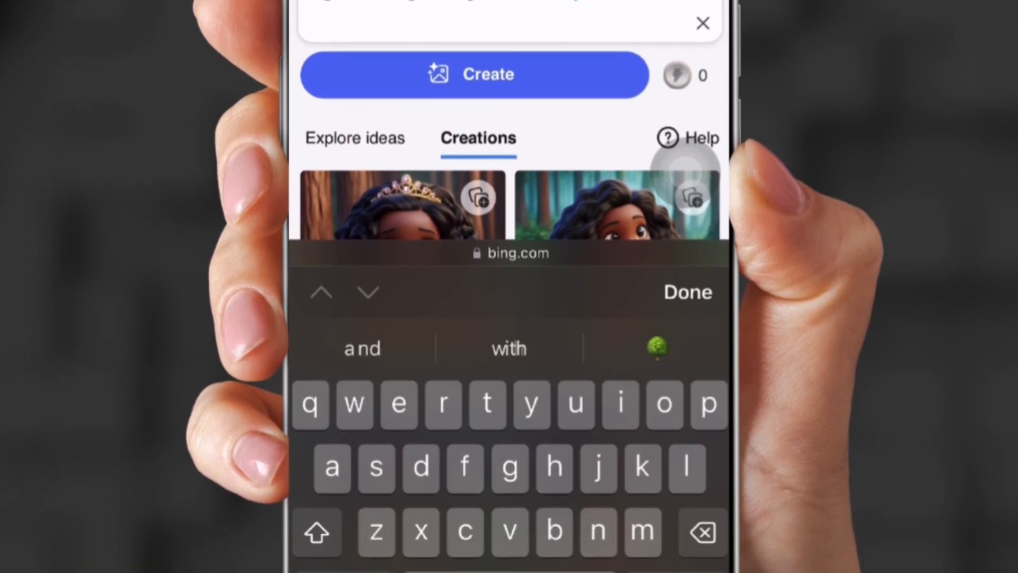
left_click(687, 292)
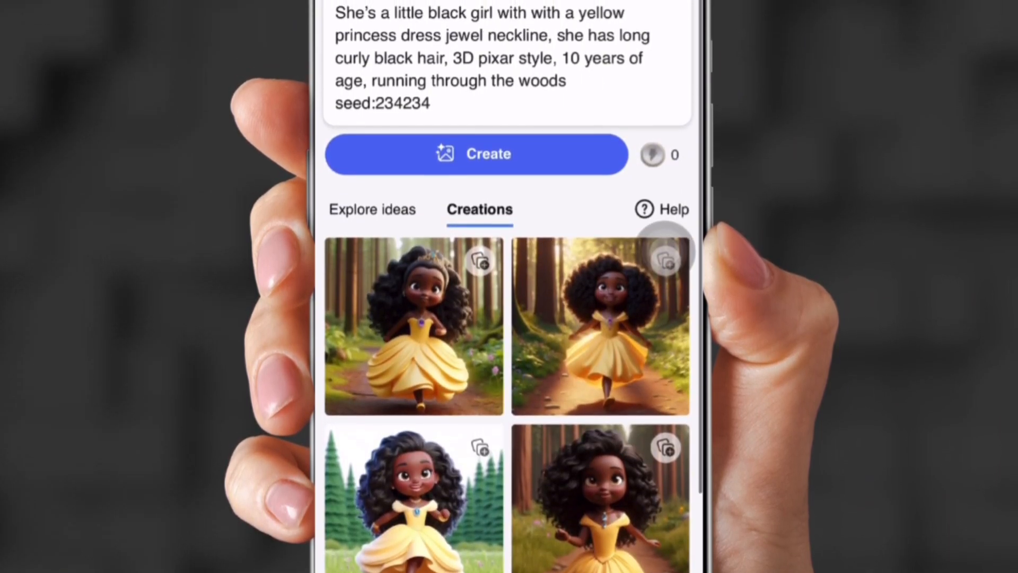
scroll("down", 3)
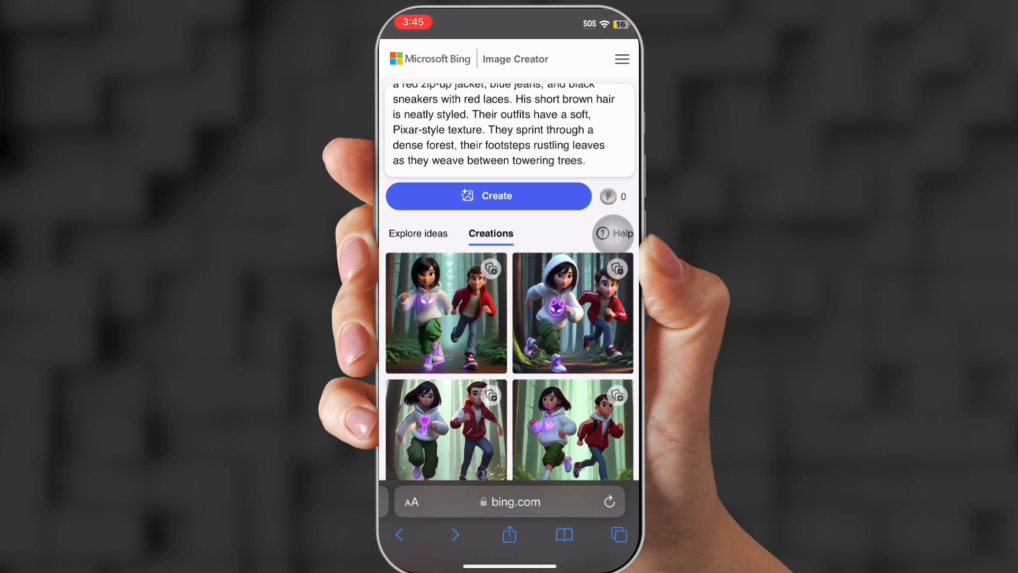
Step: Browse the forest and couch creations, then submit the bike-riding prompt
scroll("down", 3)
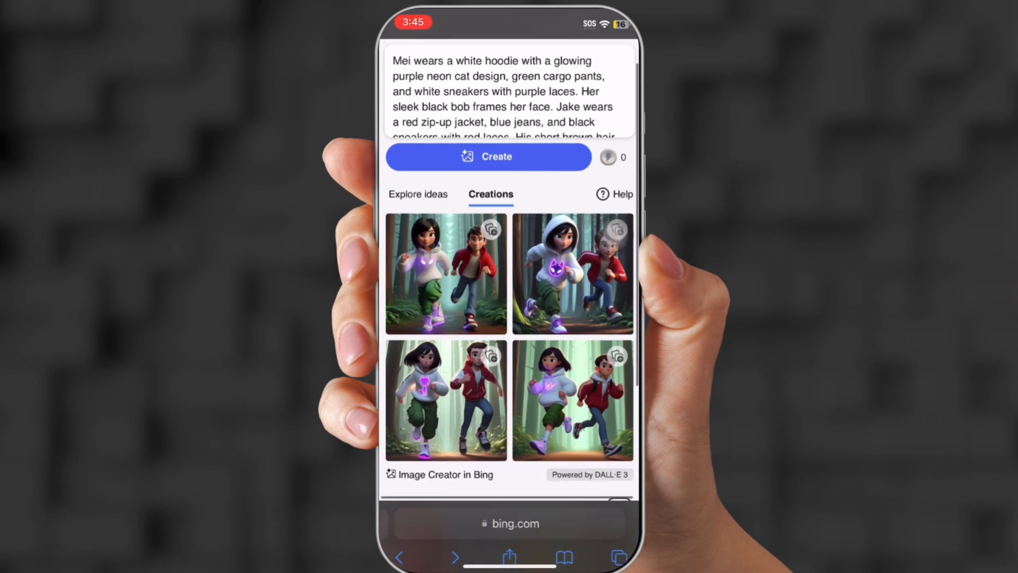
scroll("down", 3)
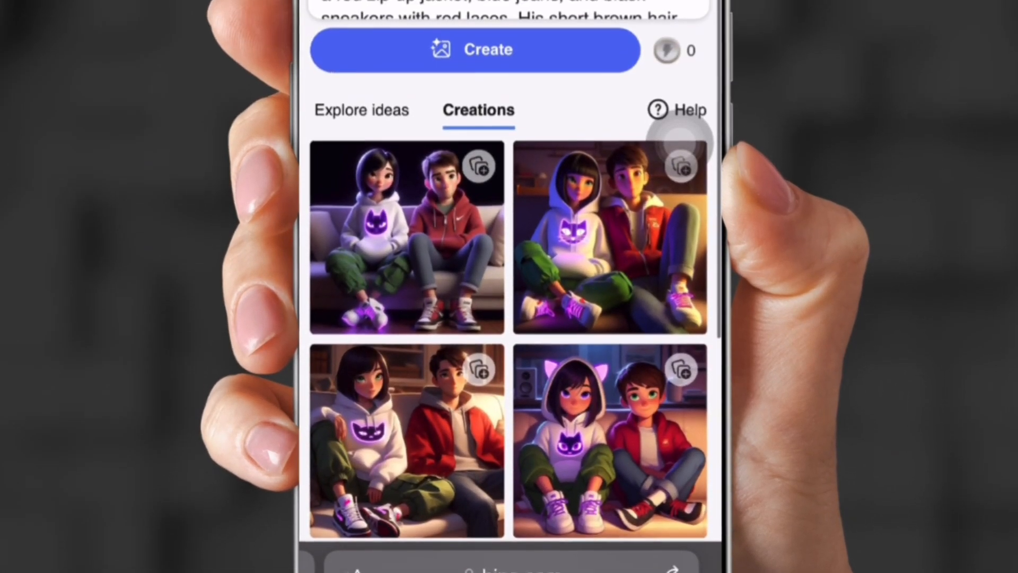
scroll("down", 3)
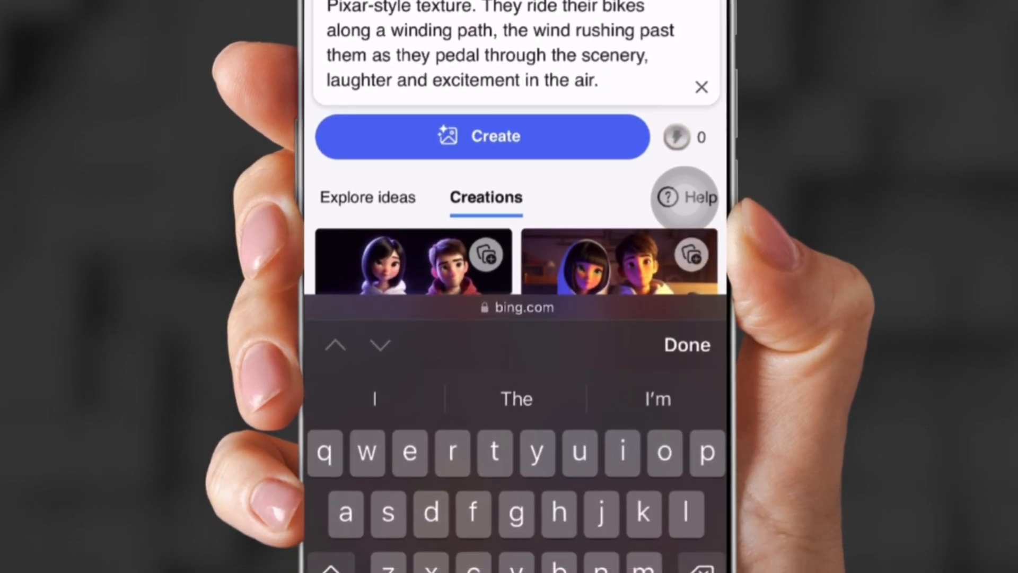
left_click(483, 136)
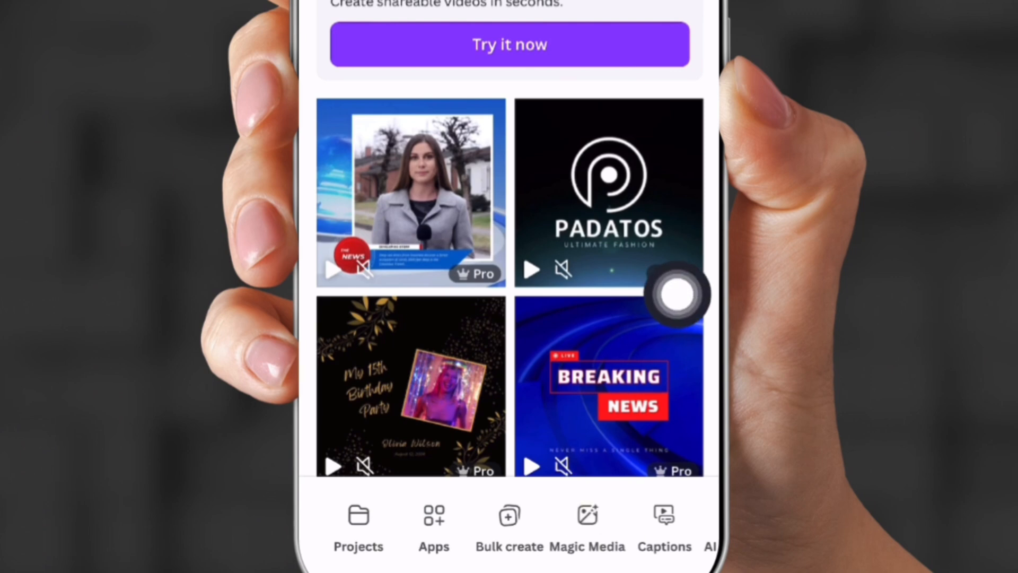
Step: Generate a Magic Media image from the Yola description and add the girl to the design
left_click(587, 526)
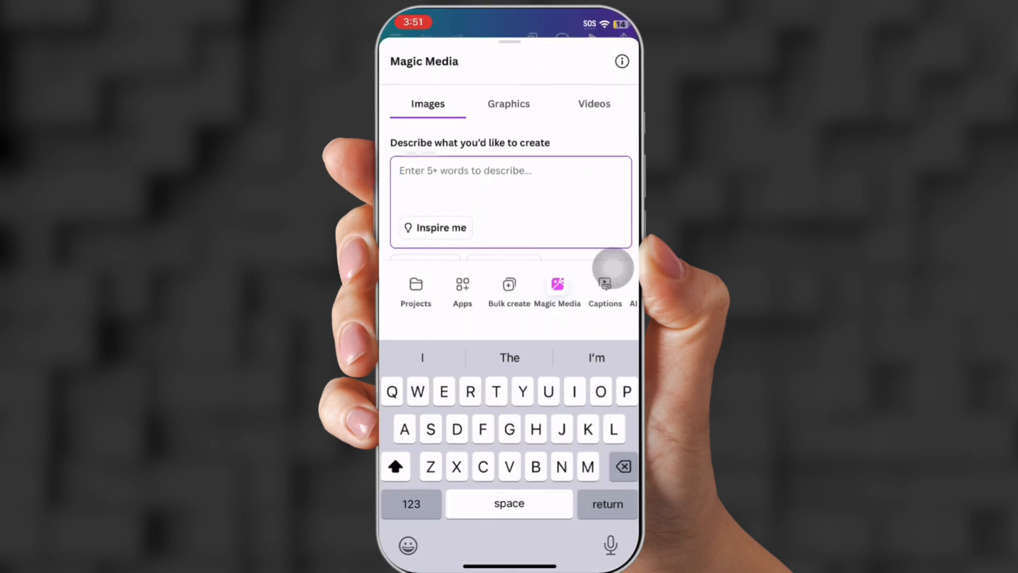
type("She's a little black girl with with a yellow princess dress jewel neckline, she has long curly black hair, 3D pixar style, 10 years of age, running seed:234234")
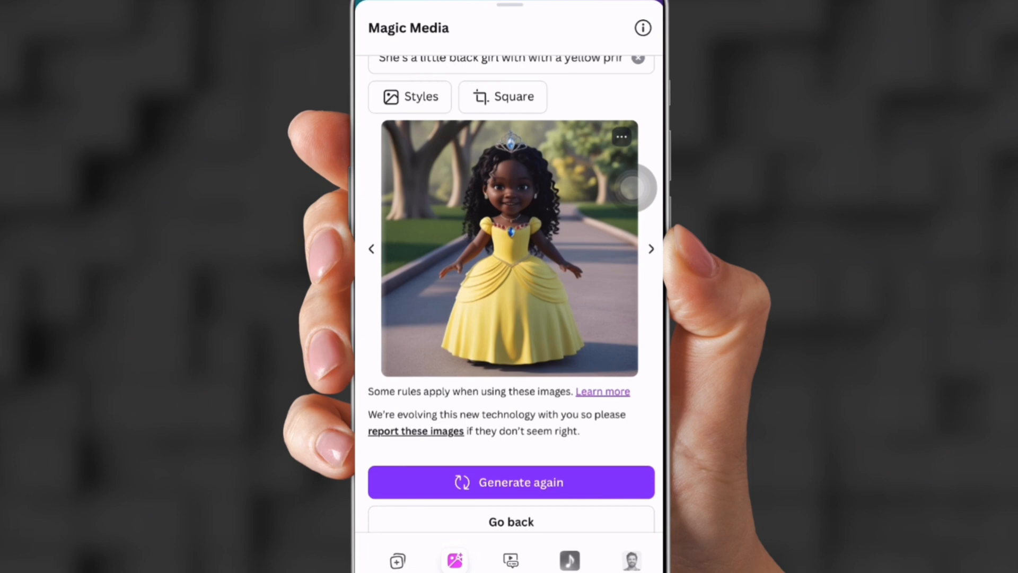
left_click(510, 57)
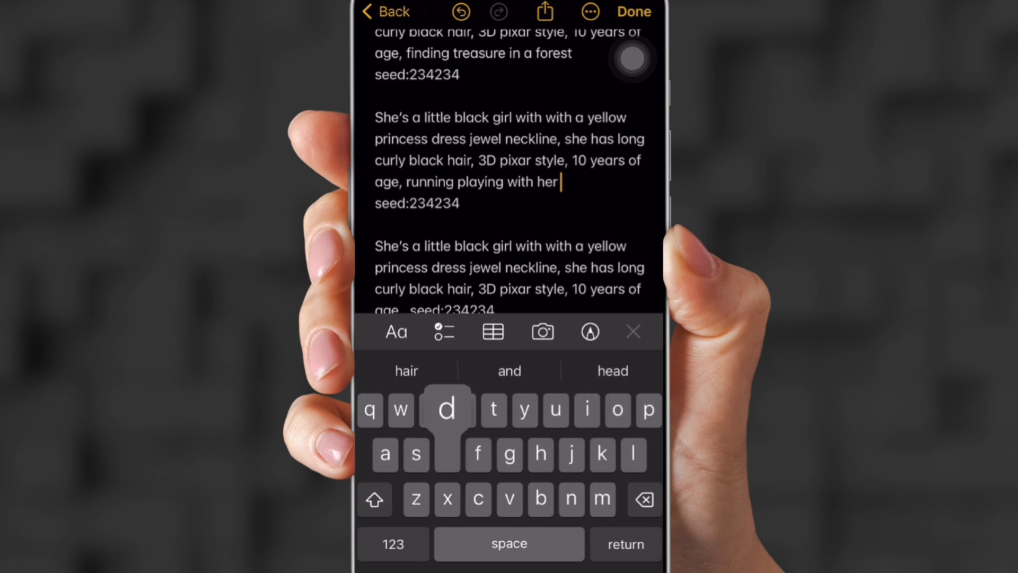
Step: Select the whole running-and-playing-with-her-dog prompt in Notes
double_click(391, 118)
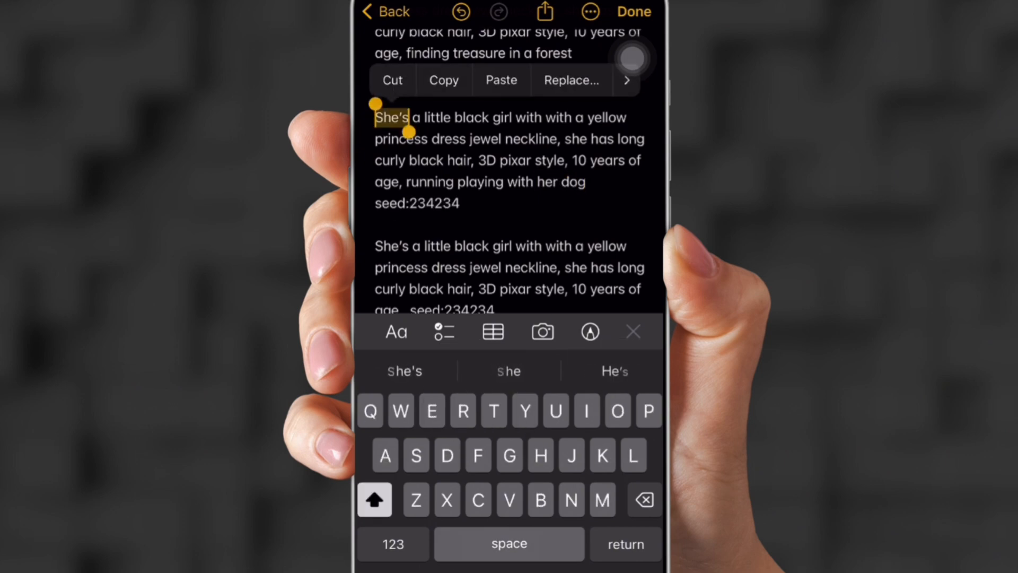
left_click_drag(412, 132, 458, 205)
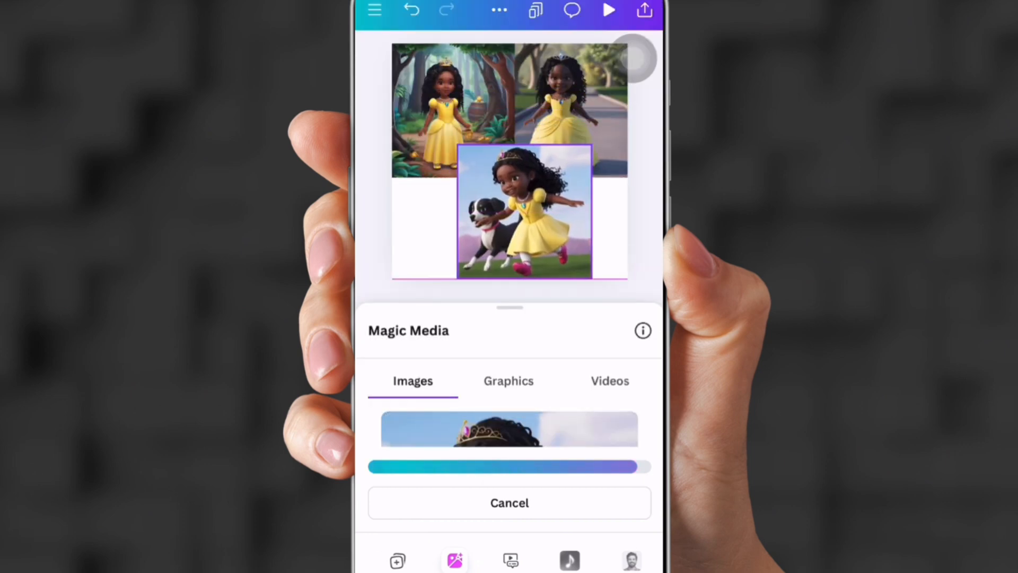
Step: Add the generated Yola-with-dog image to the Canva design and start another generation
left_click(523, 213)
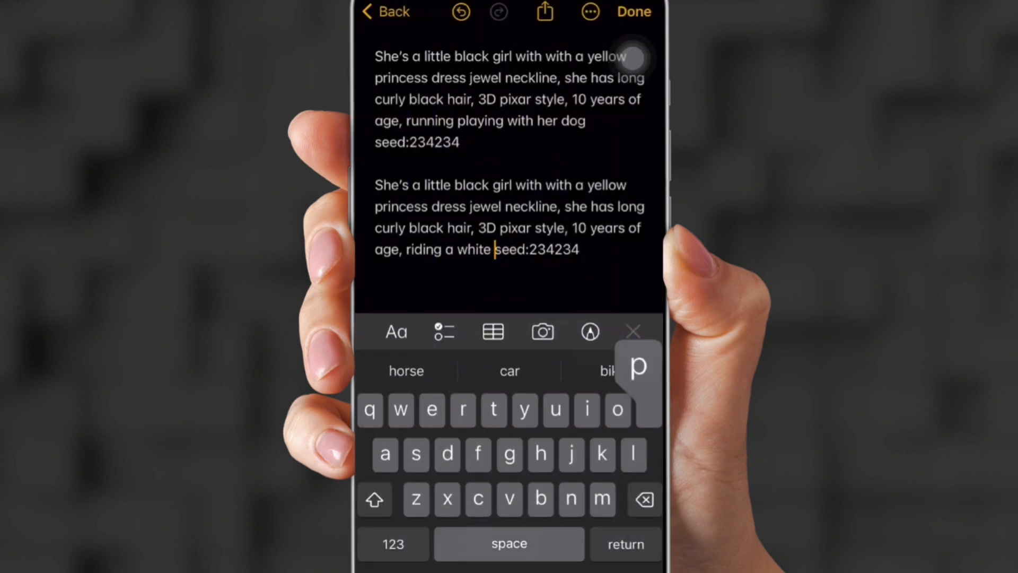
Step: Complete the third prompt with 'riding a white pony' and select it for copying
type("pony")
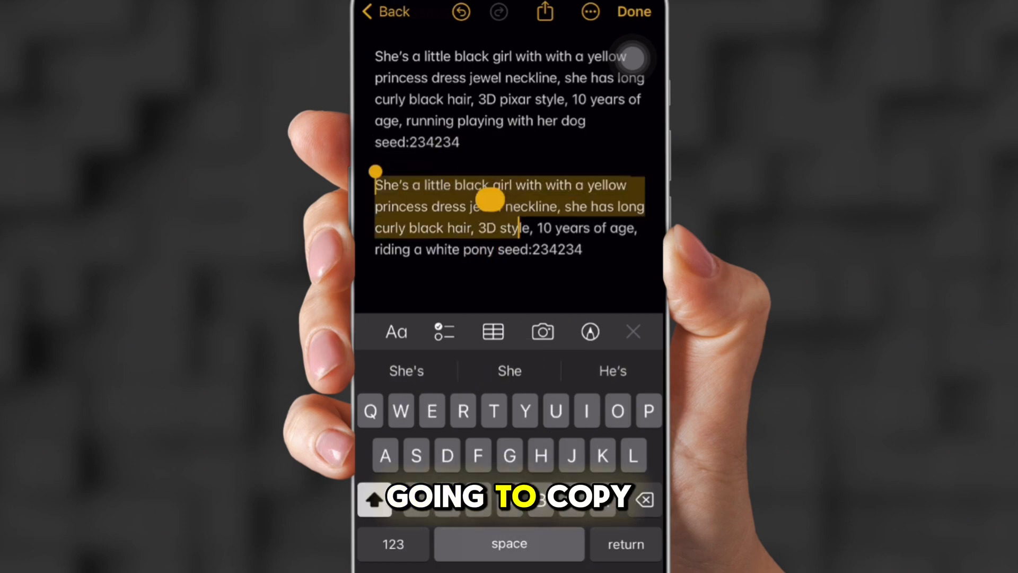
left_click_drag(485, 200, 617, 240)
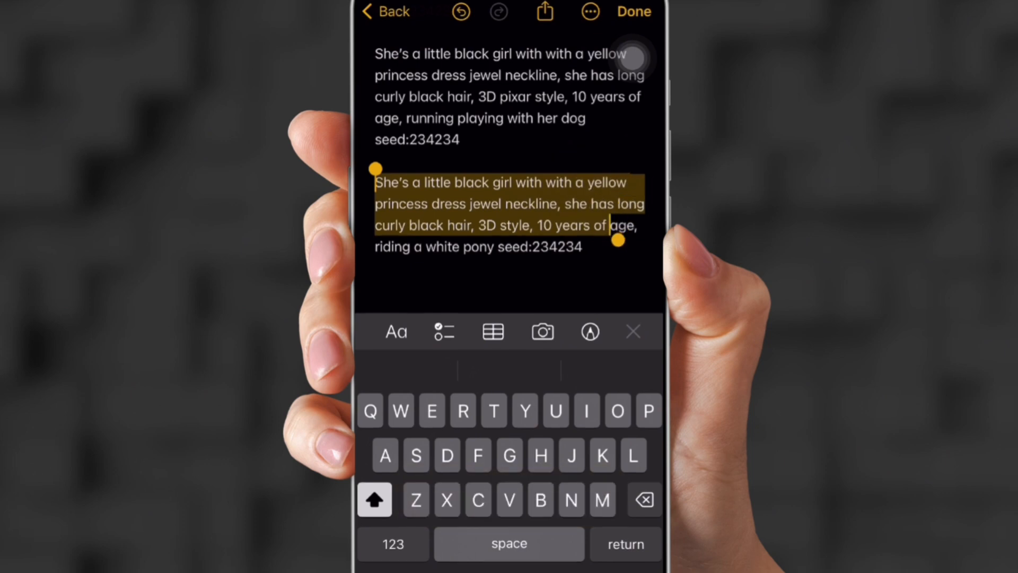